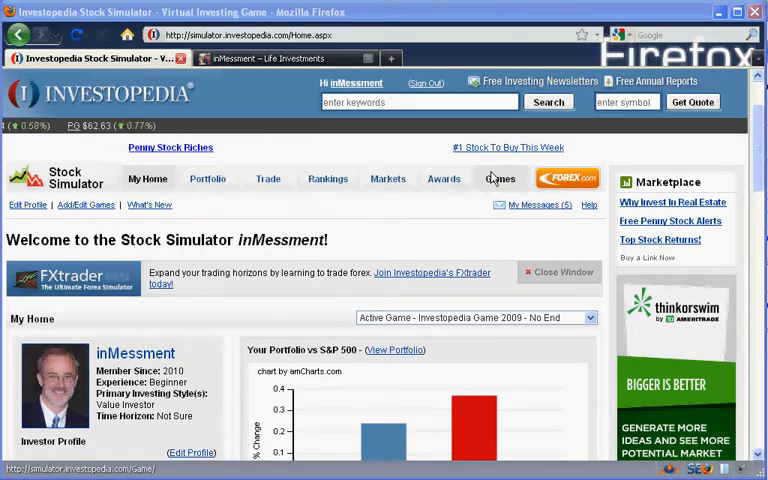
# Show the My Games List and begin creating a new game.
pyautogui.click(500, 178)
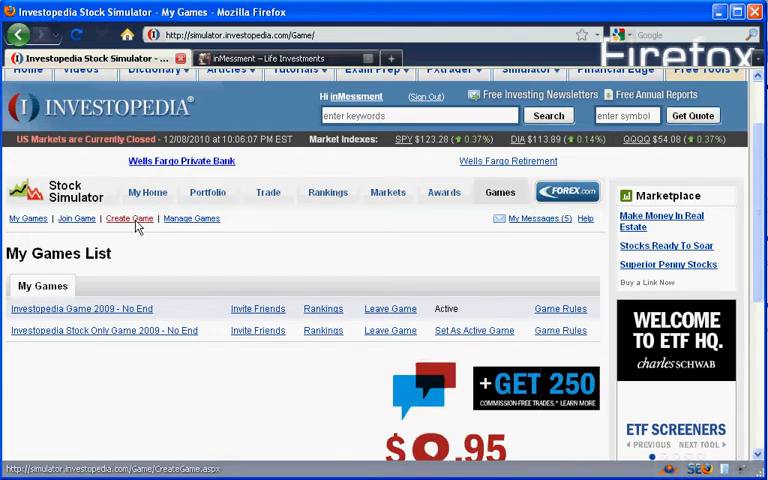
pyautogui.click(128, 218)
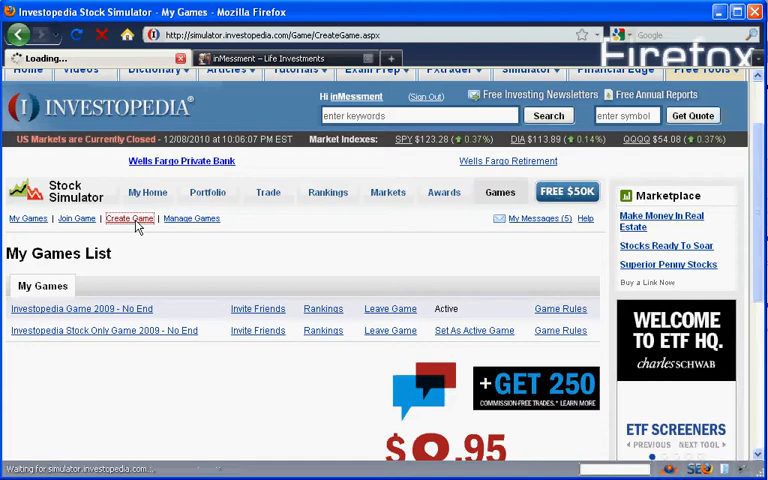
# Name the new game 'inMessment Game No End'.
pyautogui.click(128, 218)
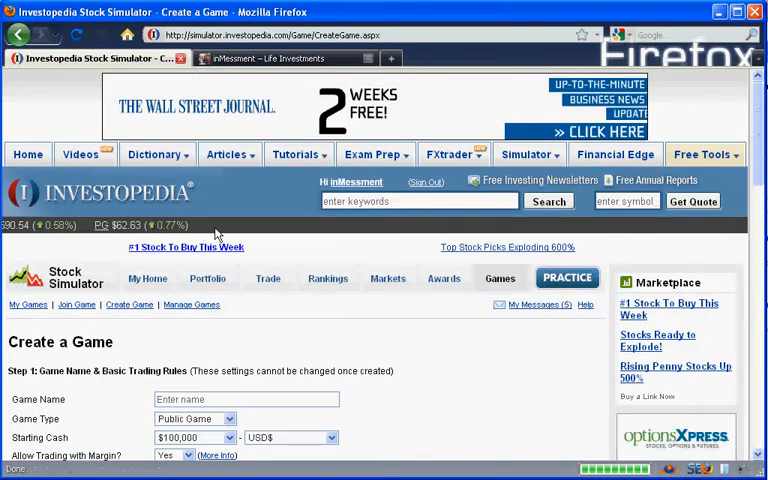
pyautogui.scroll(-3)
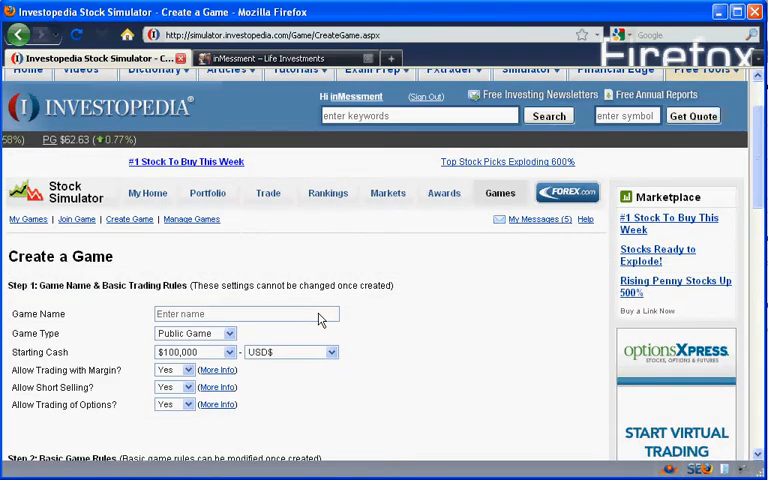
pyautogui.click(244, 312)
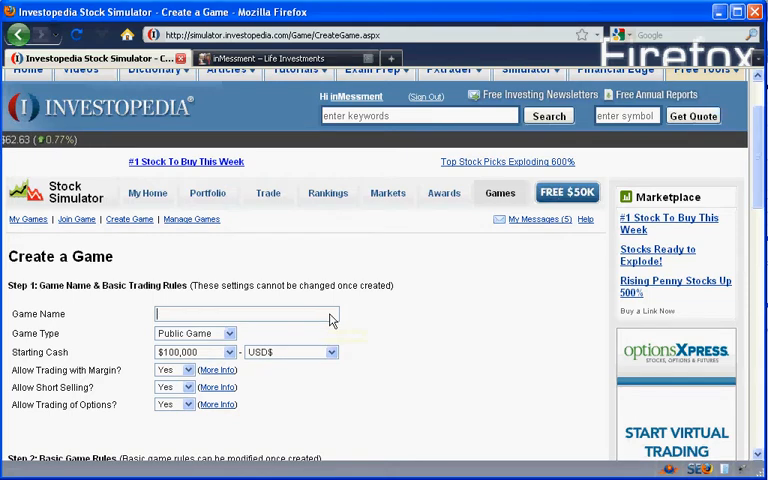
pyautogui.write('inMessment Game No End')
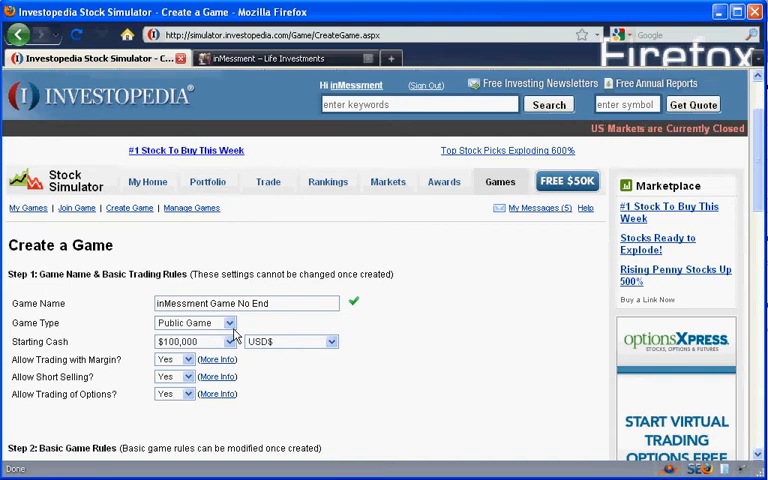
# Give players $25,000 starting cash.
pyautogui.click(228, 342)
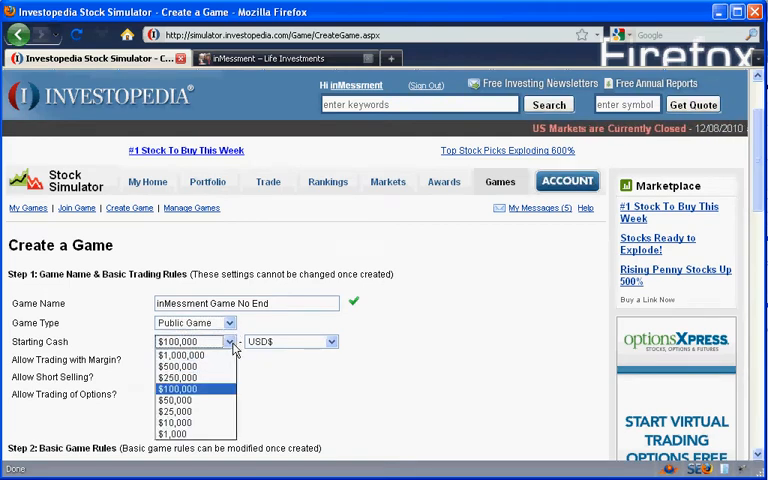
pyautogui.click(176, 412)
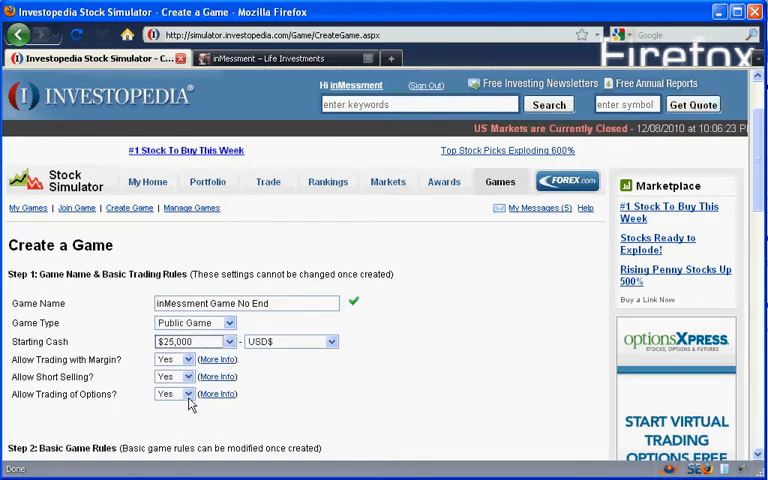
pyautogui.moveTo(192, 356)
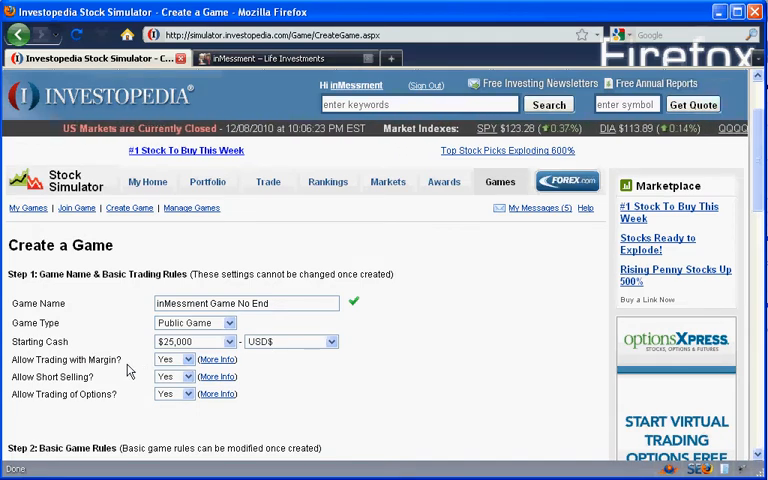
pyautogui.click(188, 360)
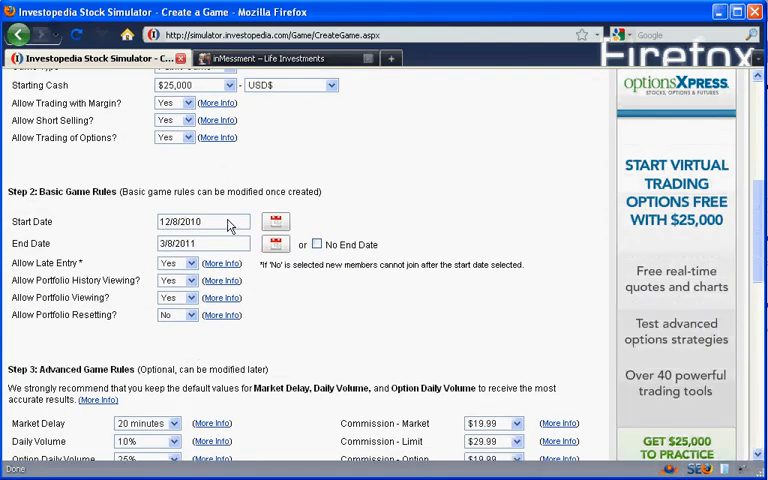
# Set the game to have no end date instead of a fixed end date.
pyautogui.click(200, 220)
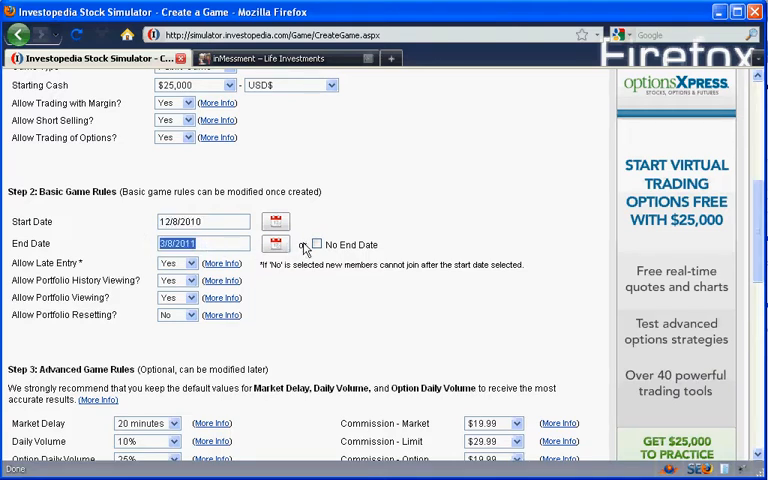
pyautogui.click(316, 244)
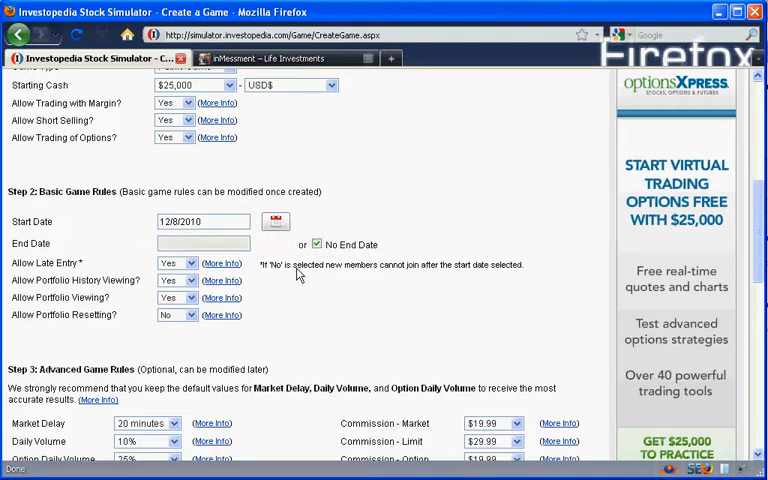
pyautogui.moveTo(44, 272)
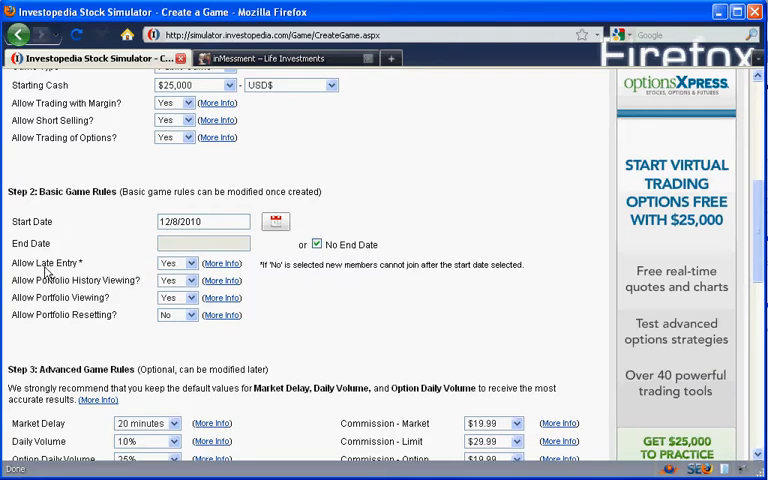
pyautogui.click(176, 264)
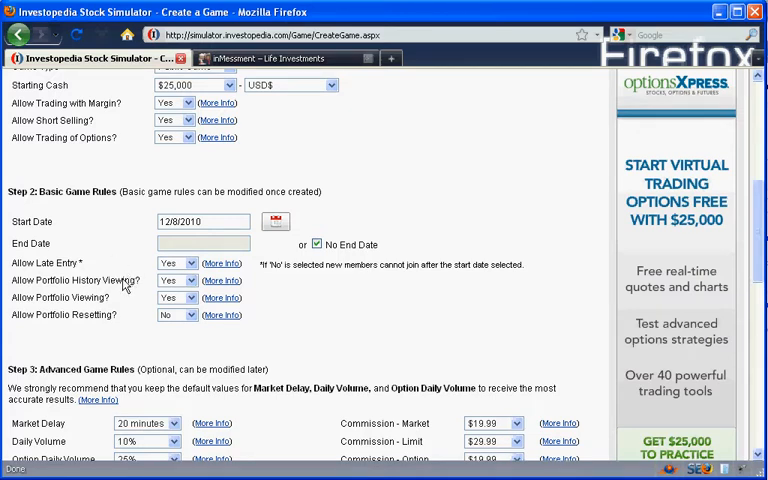
pyautogui.doubleClick(118, 280)
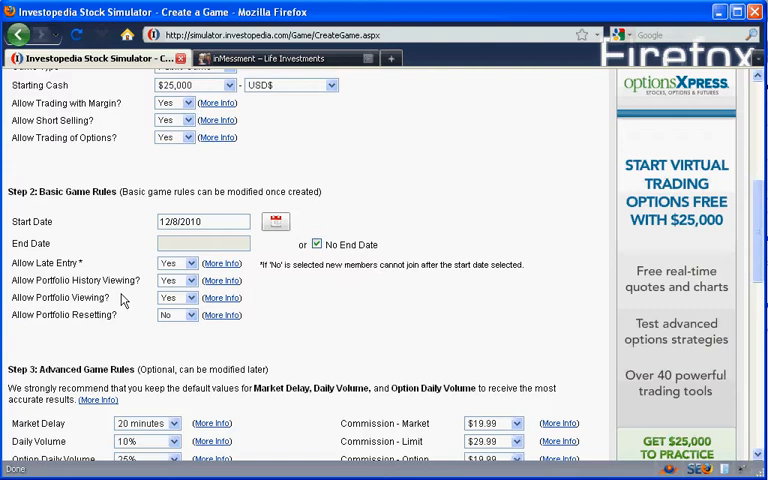
# Keep Allow Portfolio Resetting set to No.
pyautogui.doubleClick(92, 314)
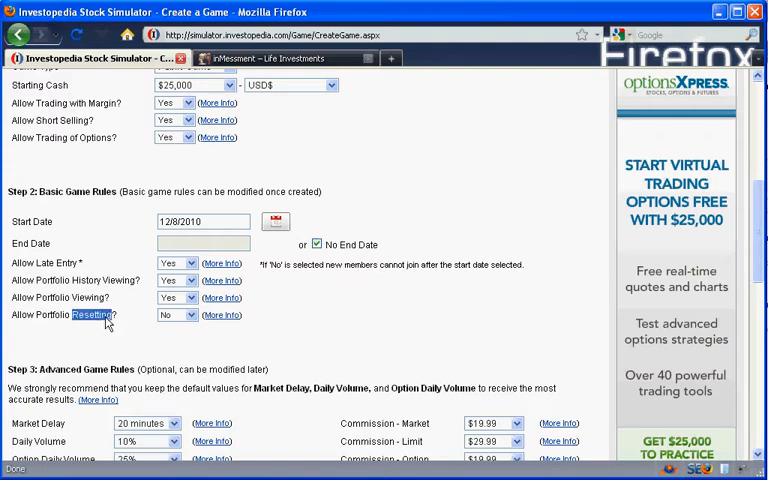
pyautogui.click(188, 314)
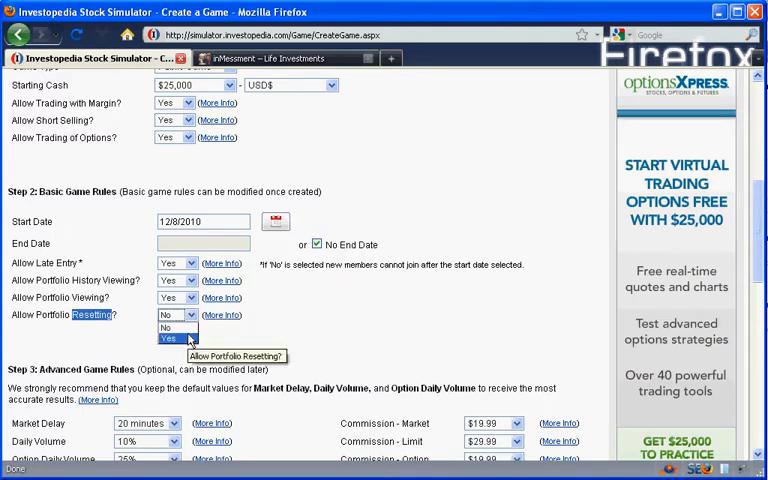
pyautogui.click(170, 336)
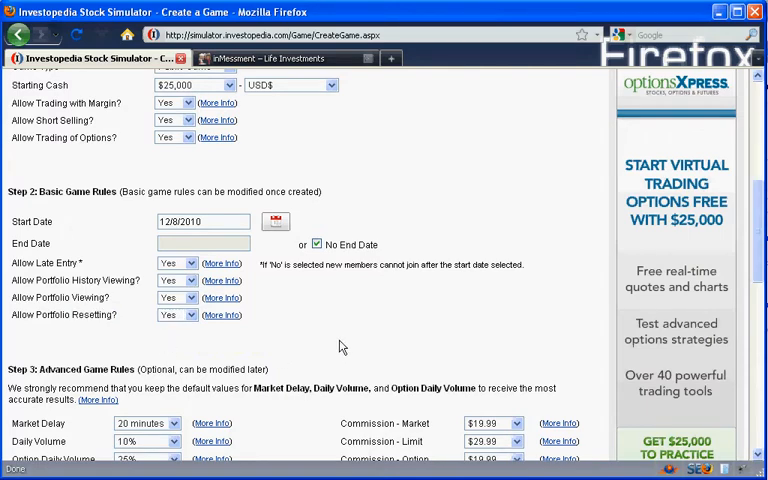
pyautogui.scroll(-3)
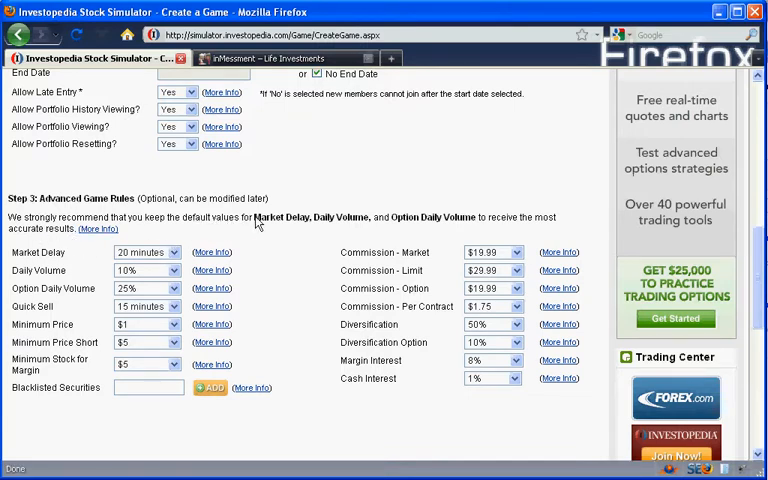
pyautogui.doubleClick(340, 216)
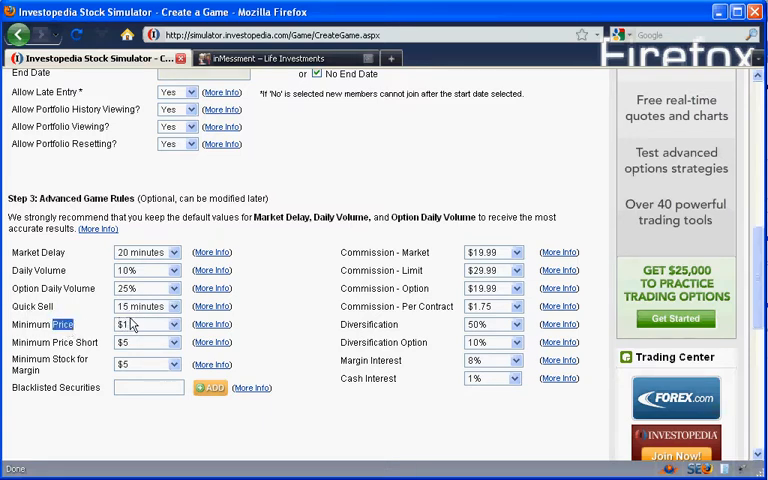
pyautogui.click(148, 324)
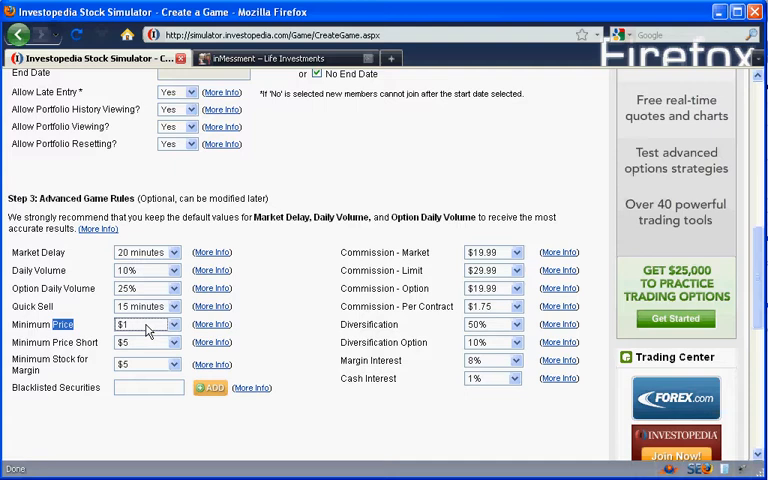
pyautogui.moveTo(100, 348)
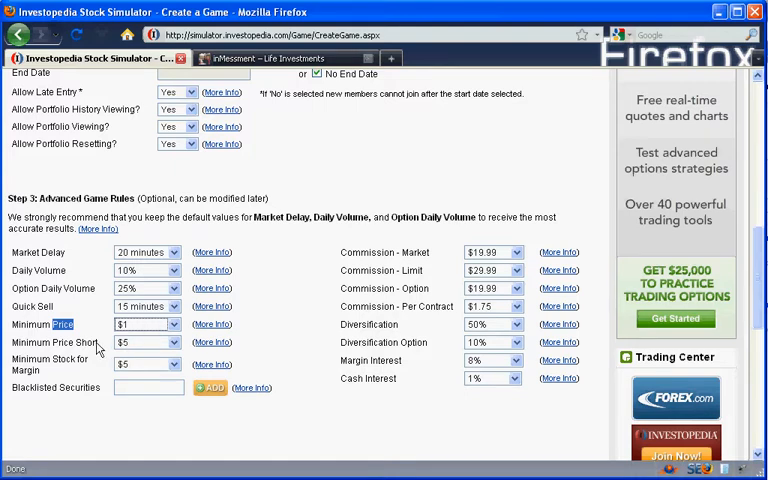
pyautogui.doubleClick(84, 342)
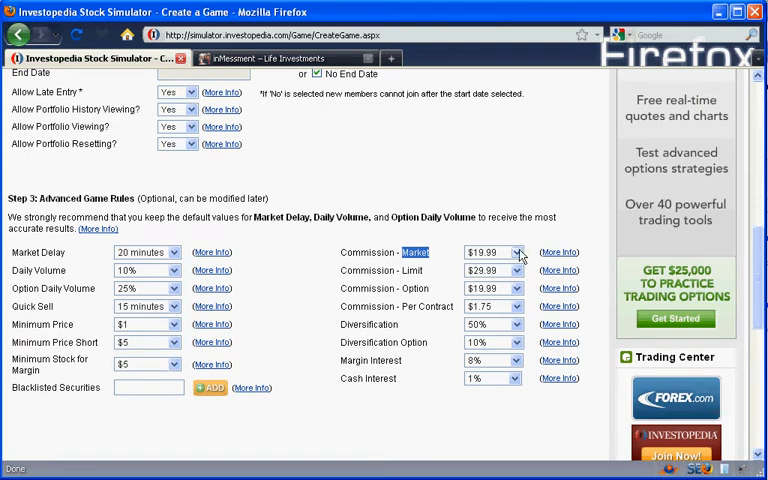
# Set commissions to $9.99 market, $14.99 limit and option, $1.00 per contract.
pyautogui.click(516, 252)
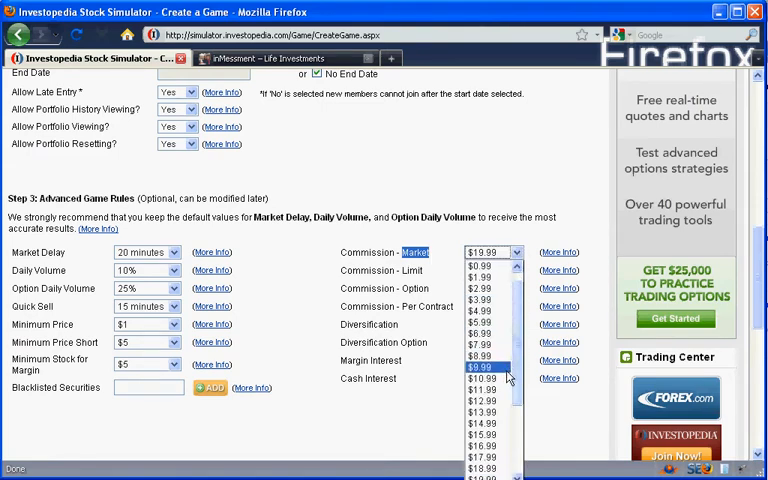
pyautogui.click(480, 368)
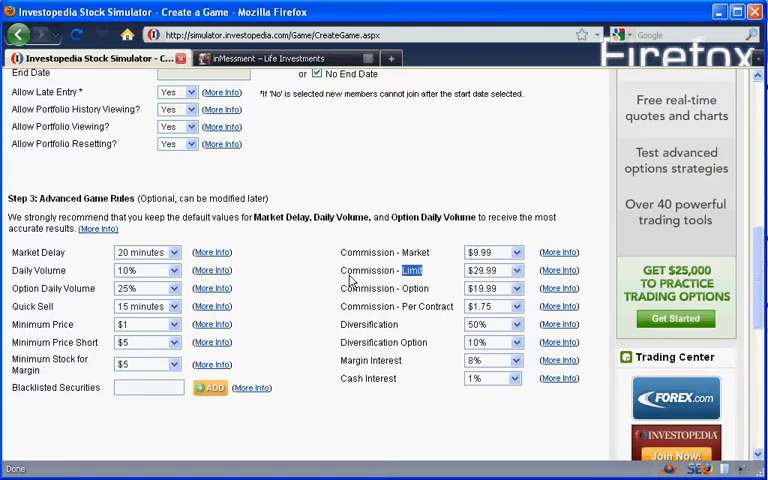
pyautogui.moveTo(416, 288)
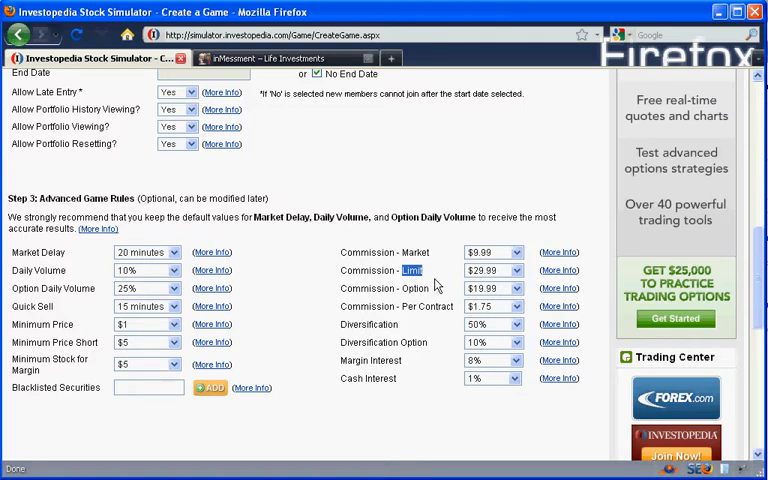
pyautogui.click(512, 270)
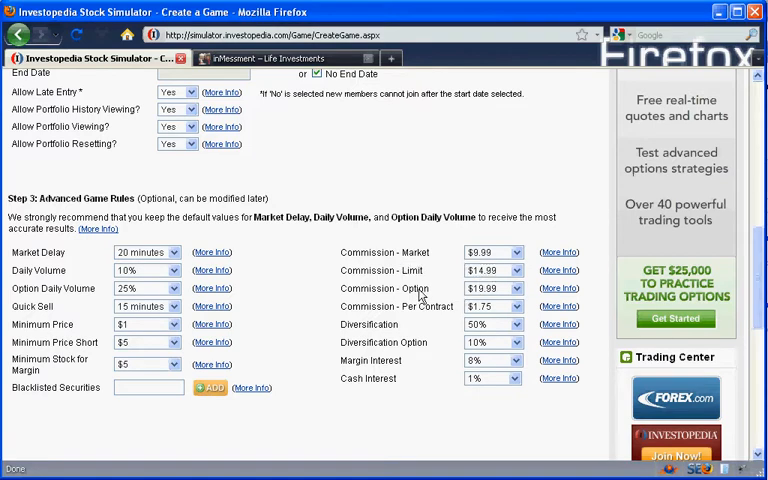
pyautogui.doubleClick(412, 288)
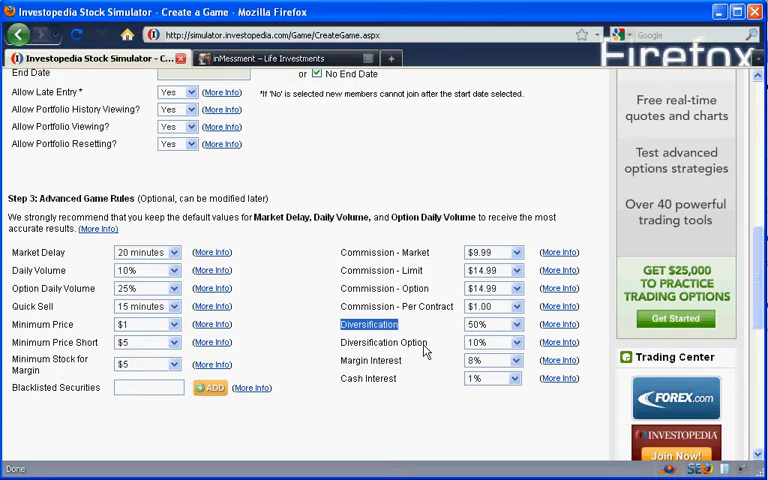
pyautogui.moveTo(428, 350)
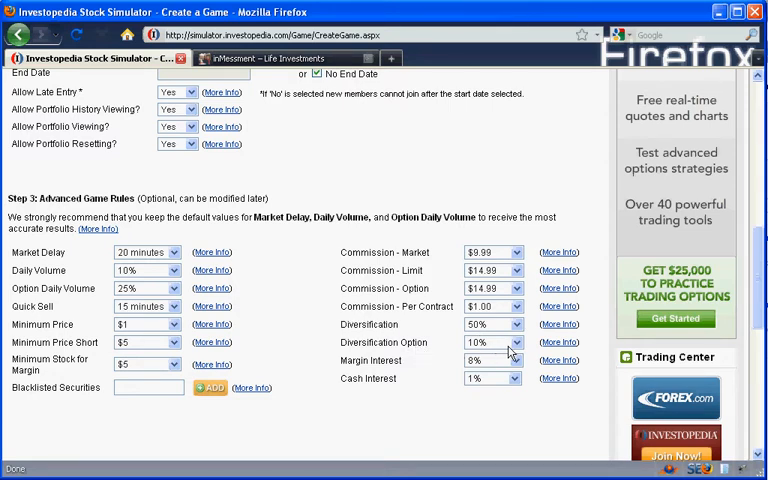
pyautogui.moveTo(450, 364)
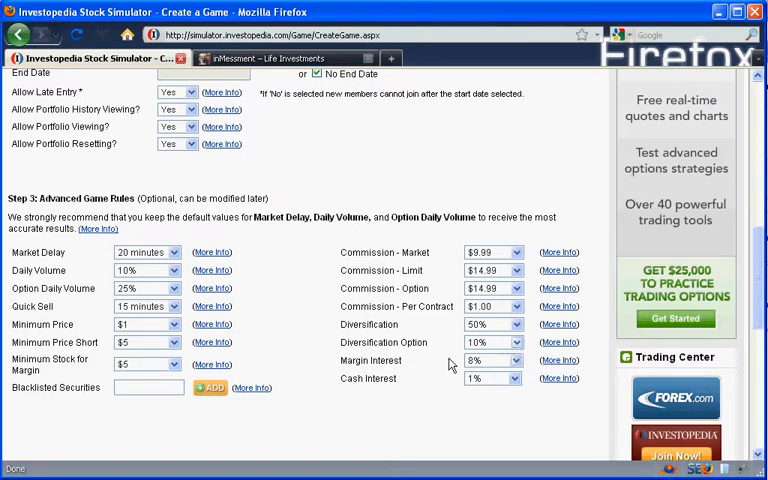
# Set the margin interest rate to 7%.
pyautogui.doubleClick(384, 360)
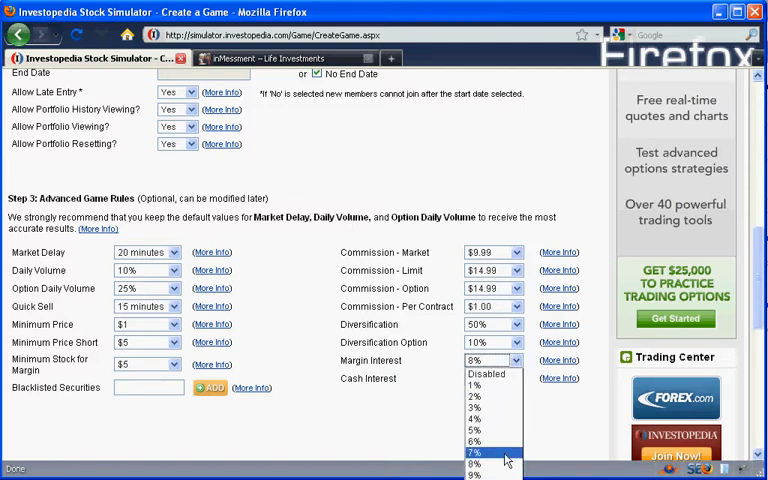
pyautogui.click(472, 452)
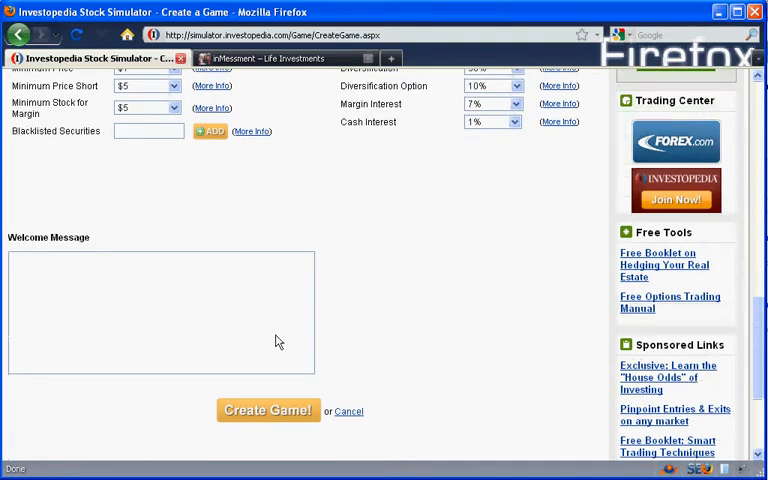
# Enter the welcome message 'inMessment Game for fun!' and create the game.
pyautogui.write('inM')
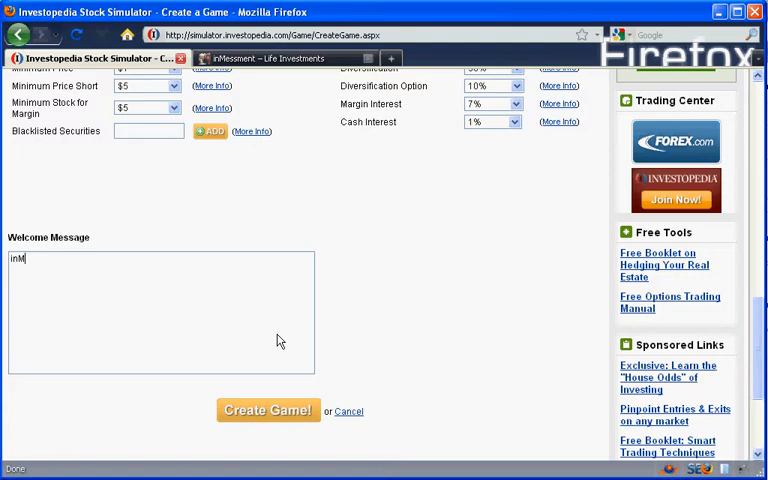
pyautogui.write('essment')
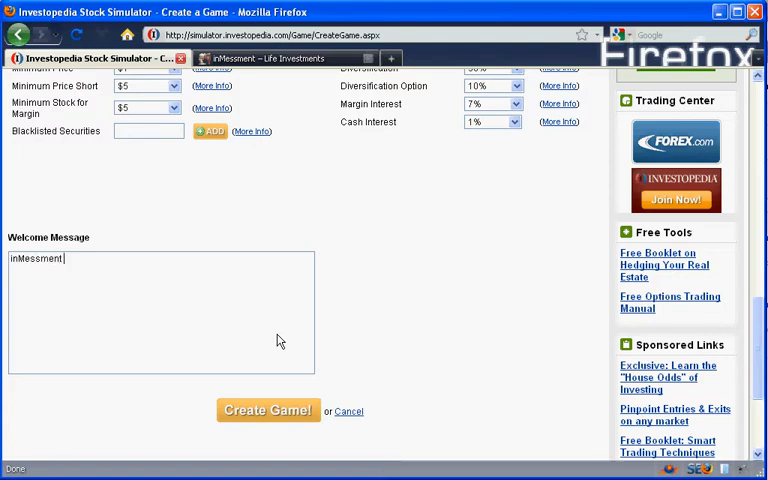
pyautogui.write('Game for fun!')
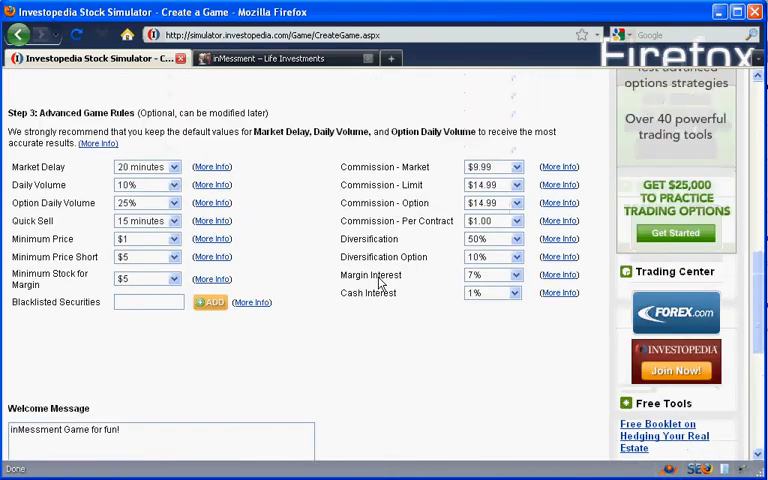
pyautogui.click(268, 324)
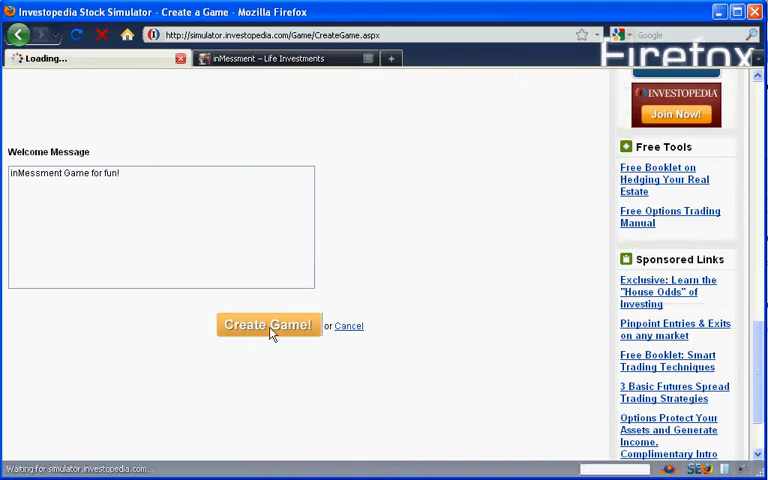
pyautogui.click(268, 324)
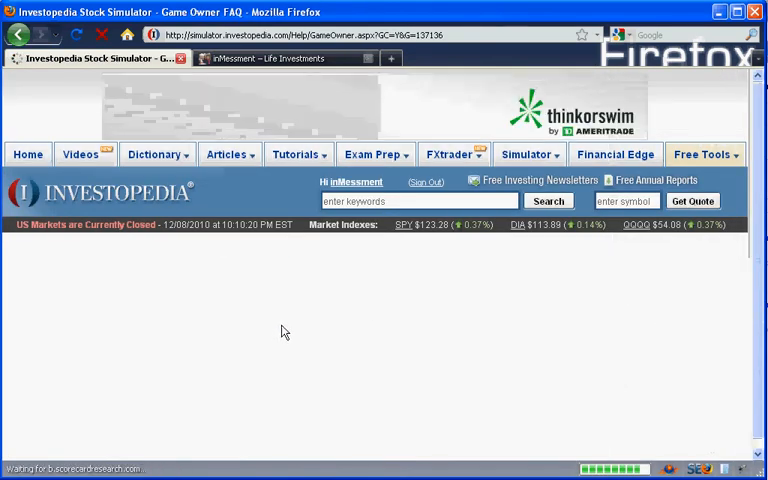